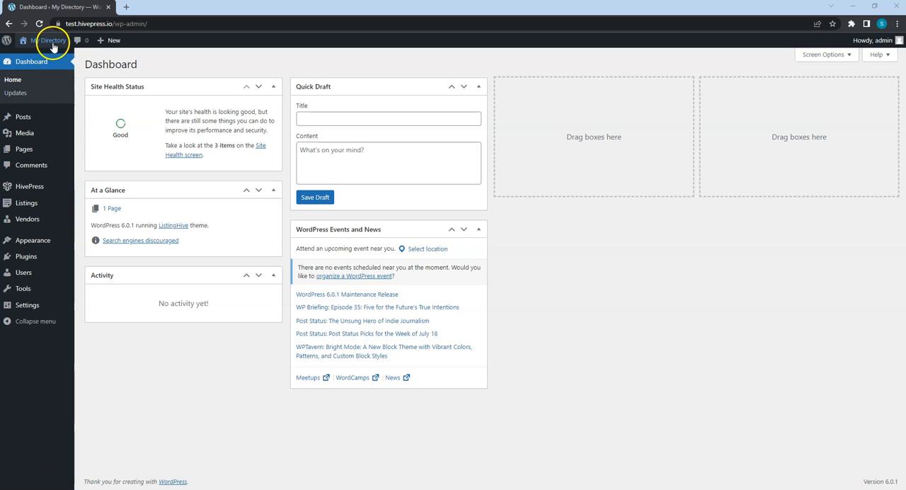
- Visit the My Directory site's public front end from the admin bar
left_click(53, 41)
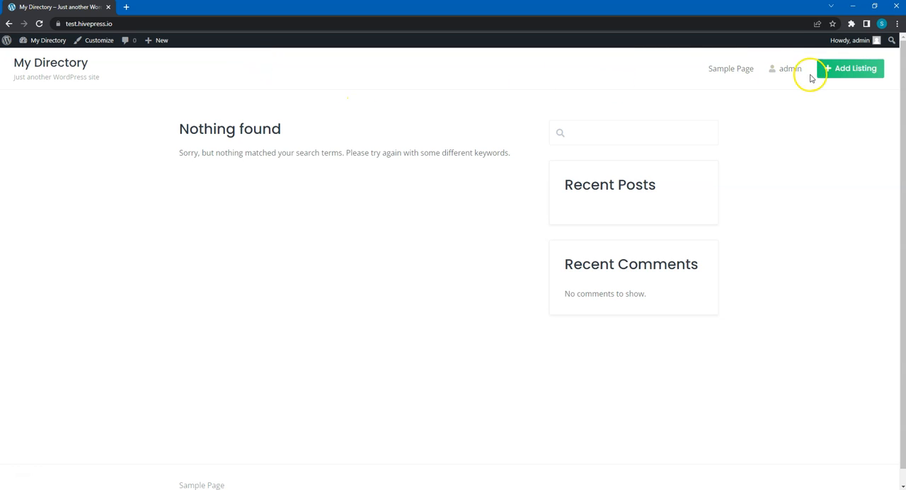
- Begin a new listing via Add Listing and choose Real Estate as its category
left_click(851, 68)
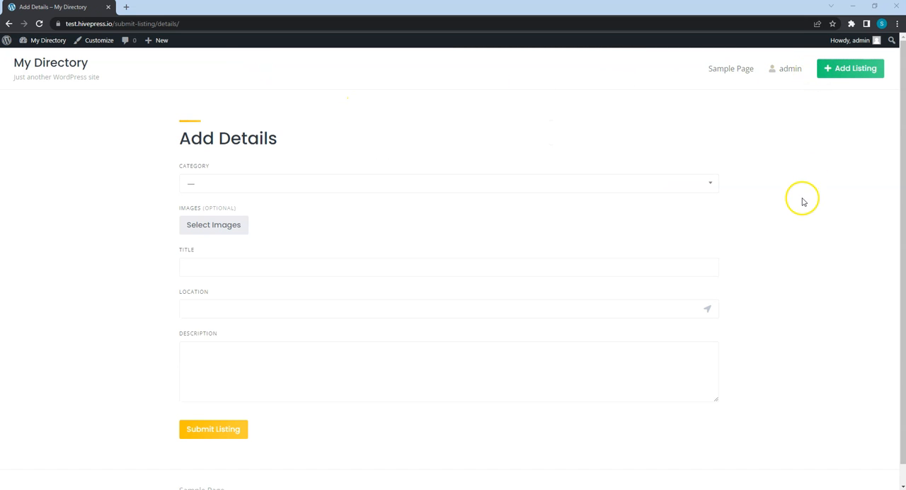
mouse_move(706, 150)
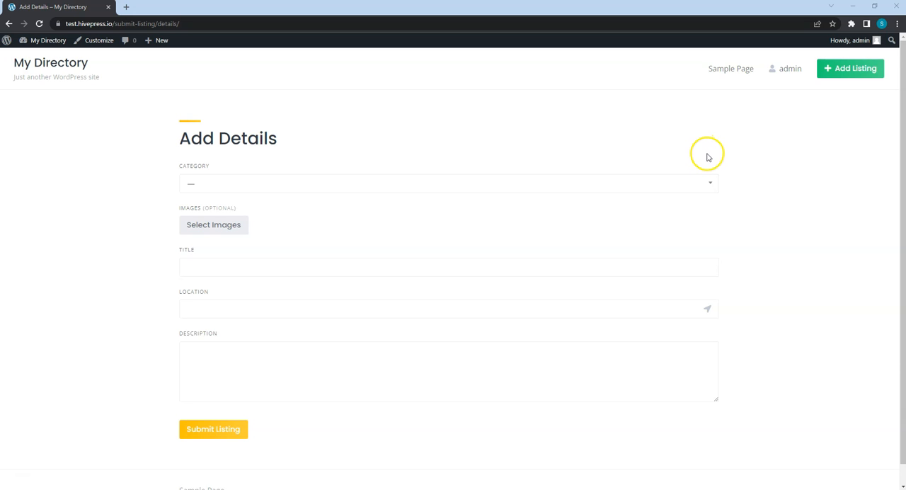
left_click(448, 184)
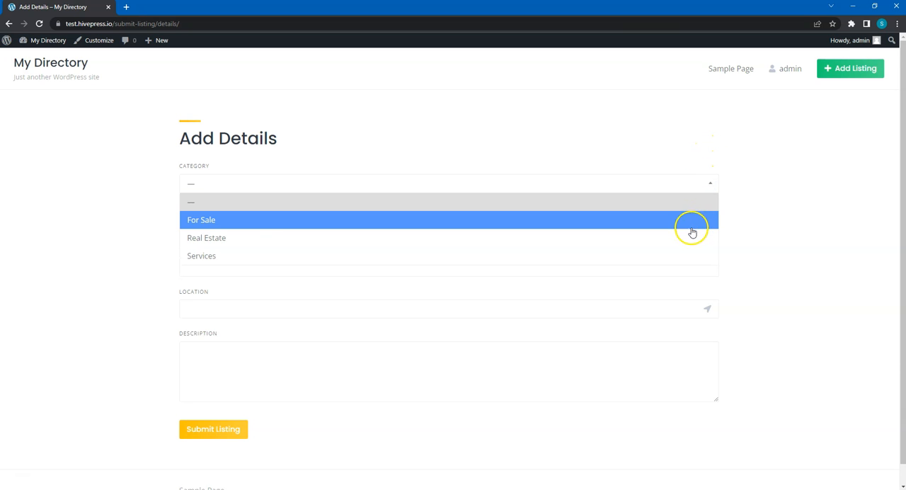
left_click(206, 237)
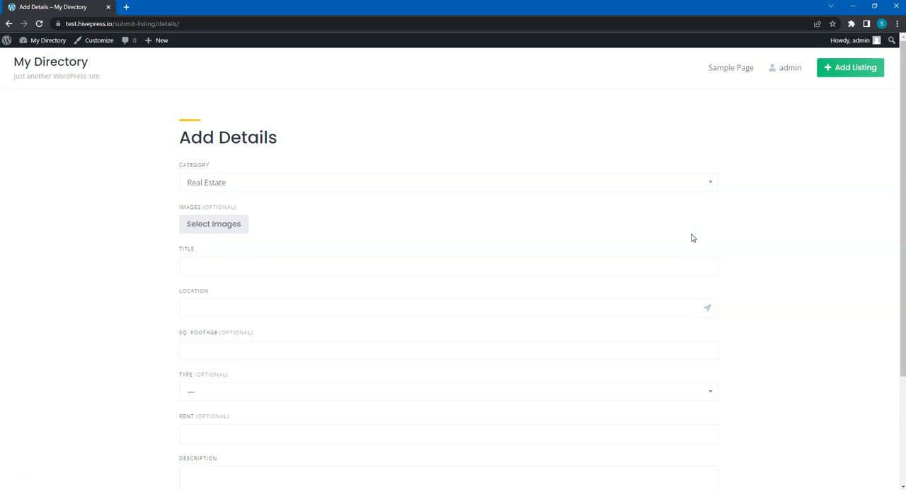
scroll("down", 3)
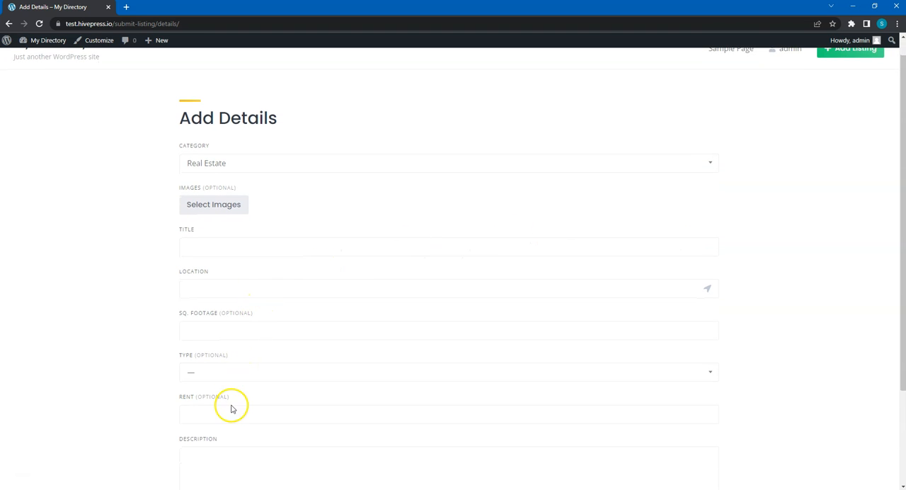
mouse_move(189, 199)
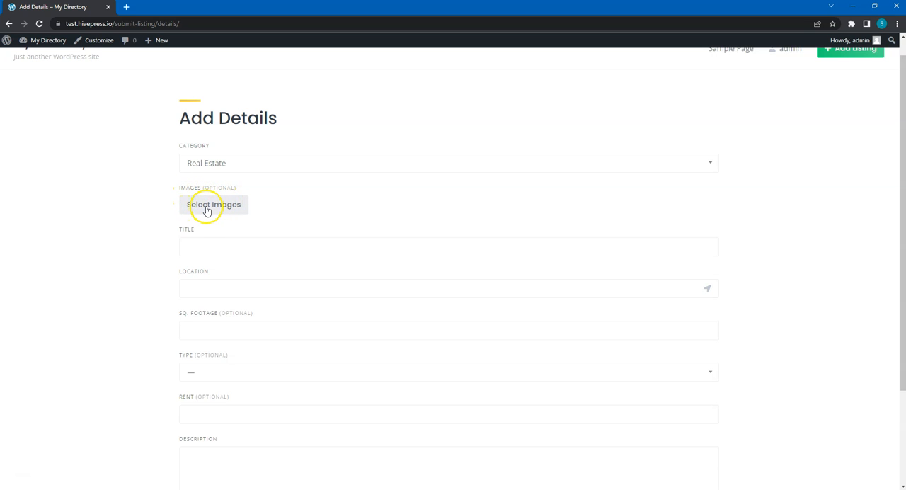
mouse_move(150, 227)
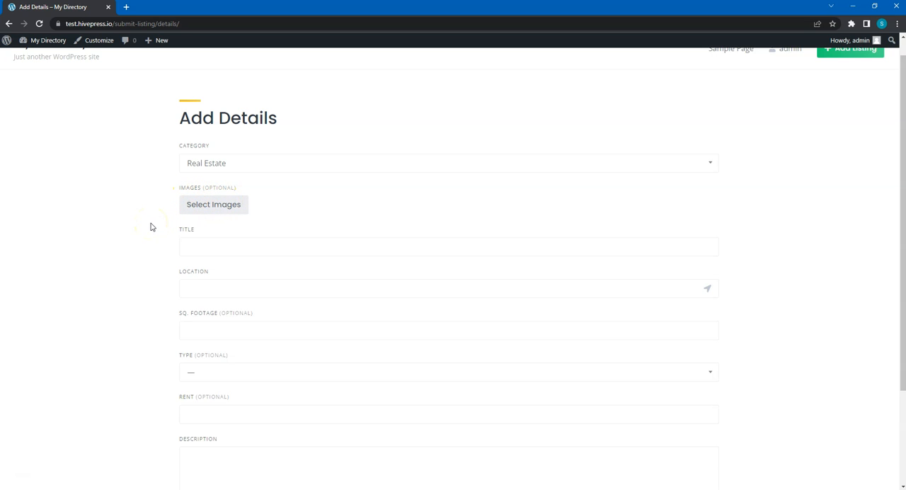
mouse_move(160, 267)
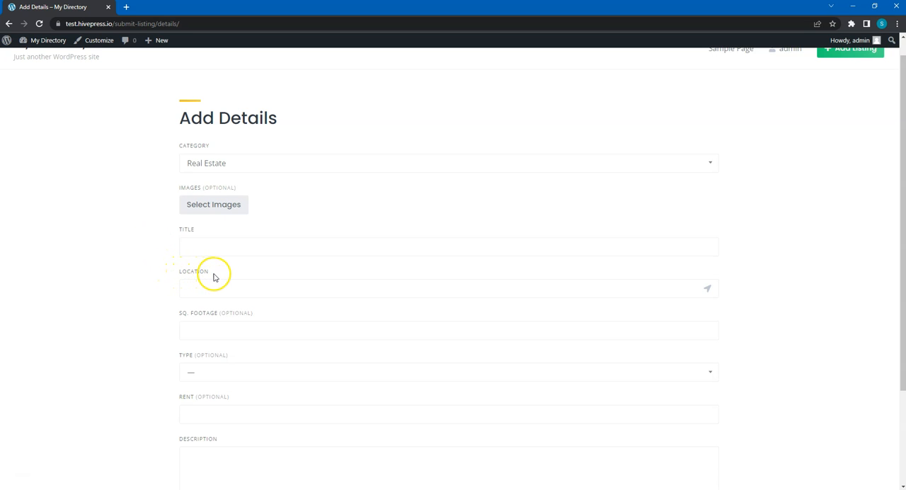
mouse_move(216, 277)
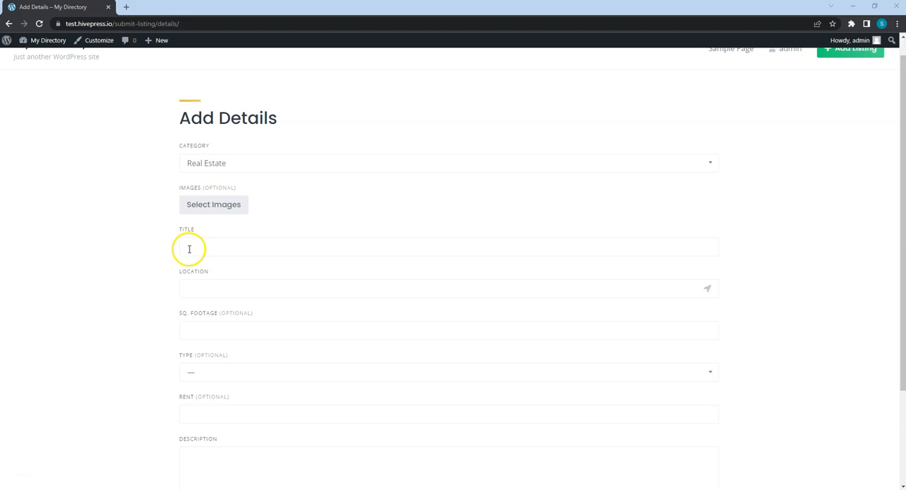
- Enter the title 'Cozy central apartment' and pick the Saint Nicholas Avenue, Brooklyn address
type("Cozy central")
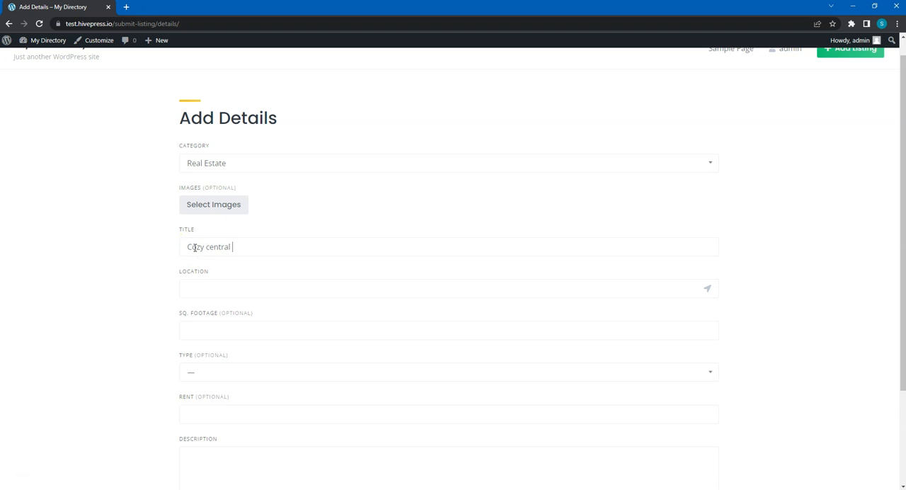
type("St Nicholas Ave n")
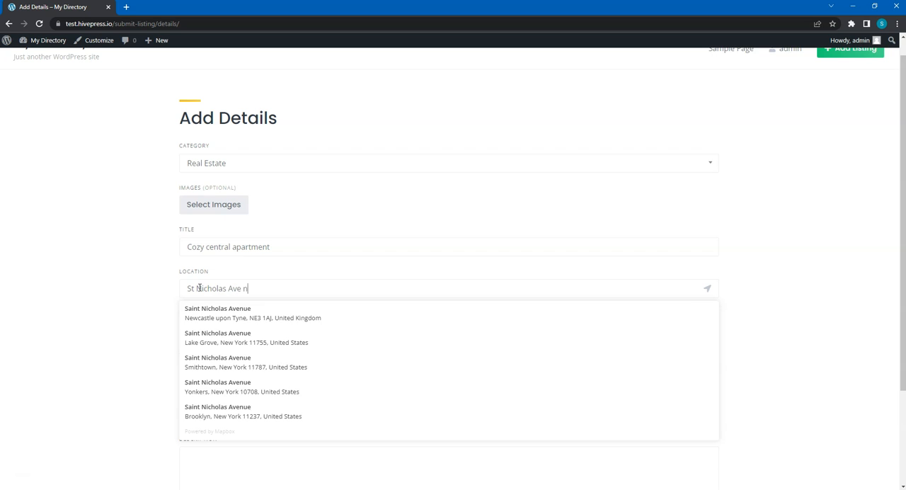
type("New Y")
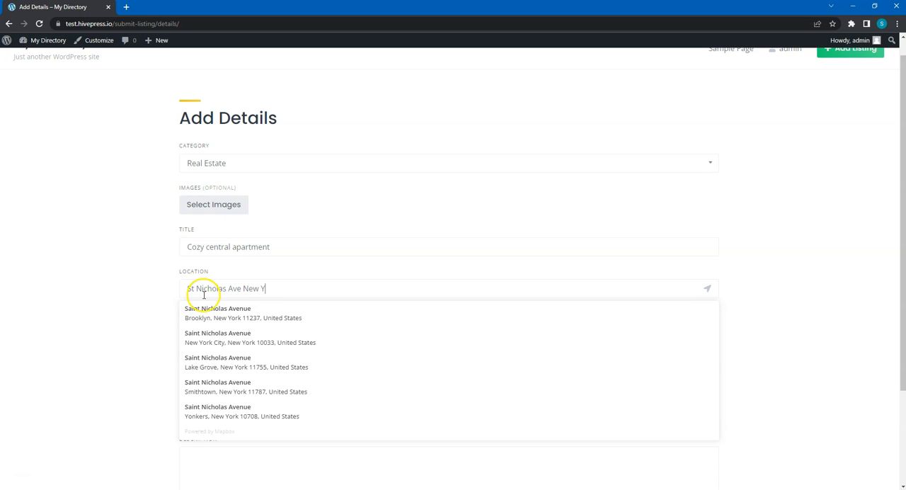
left_click(243, 313)
type("1")
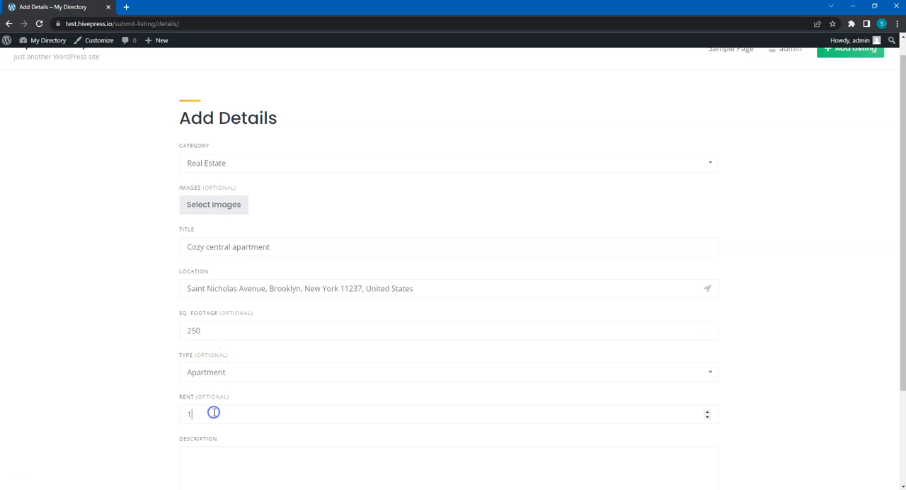
- Attach the four apartment photos and submit the listing for review
left_click(213, 204)
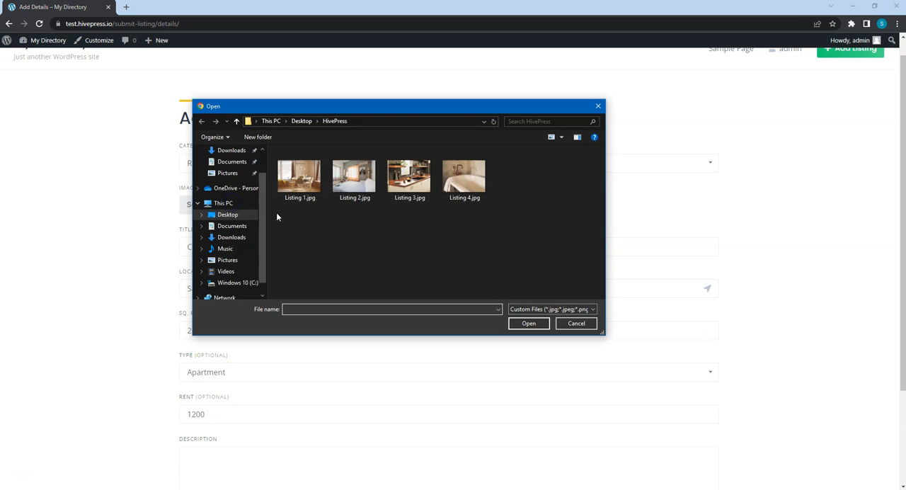
left_click(529, 323)
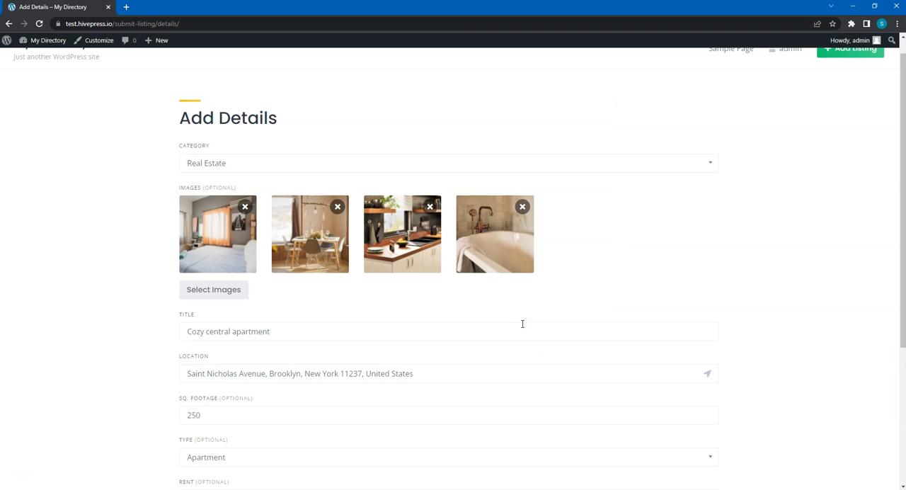
scroll("down", 3)
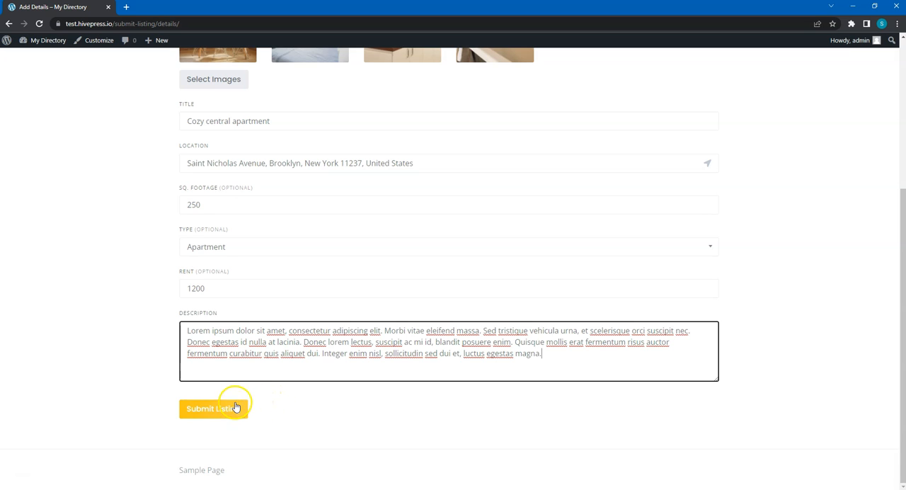
left_click(213, 409)
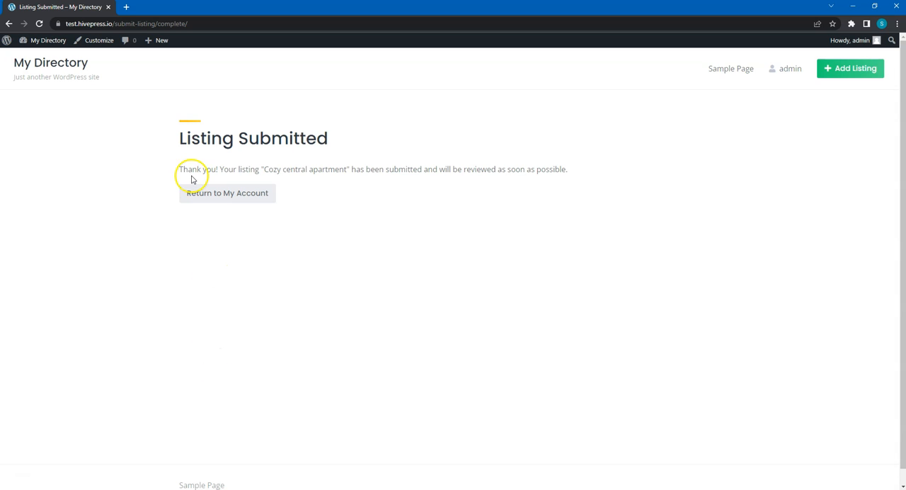
mouse_move(533, 168)
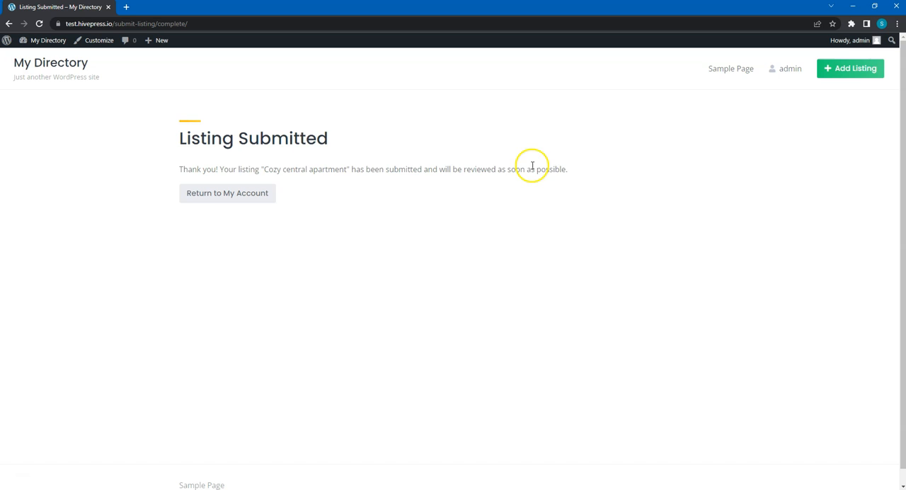
mouse_move(574, 206)
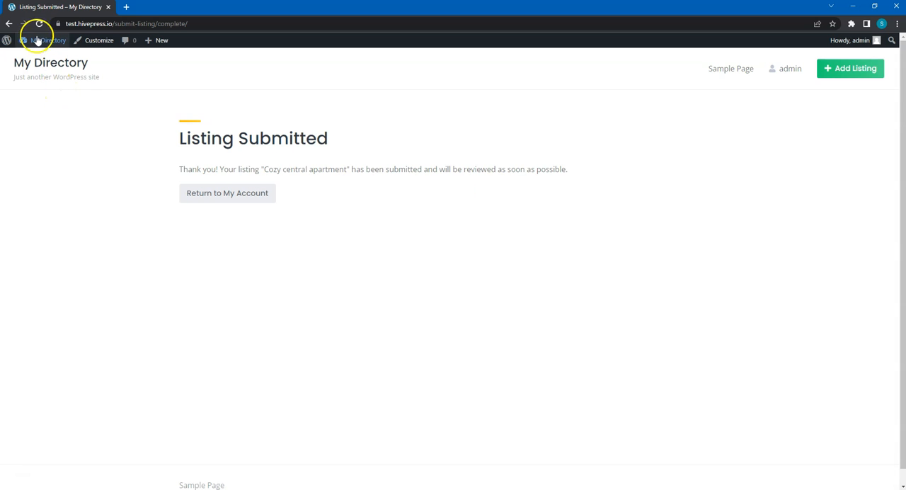
- From the admin area, publish 'Cozy central apartment', moving it from Pending Review to Published
left_click(48, 39)
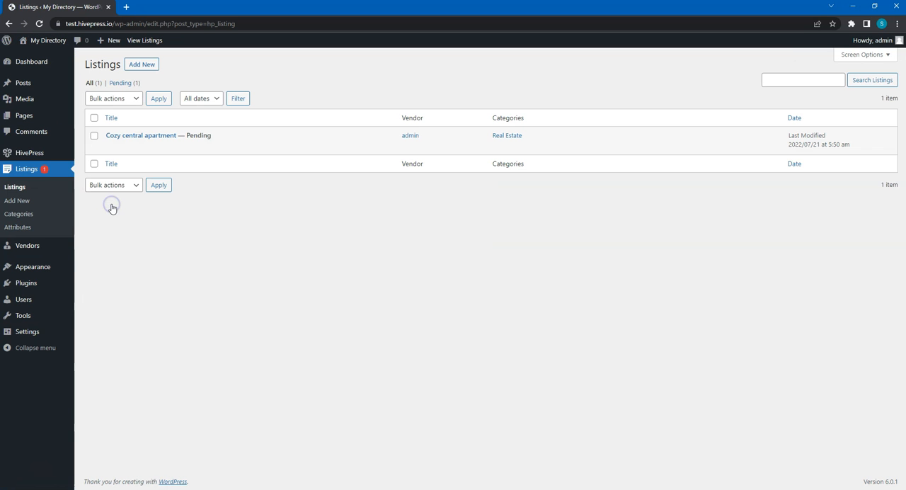
mouse_move(141, 135)
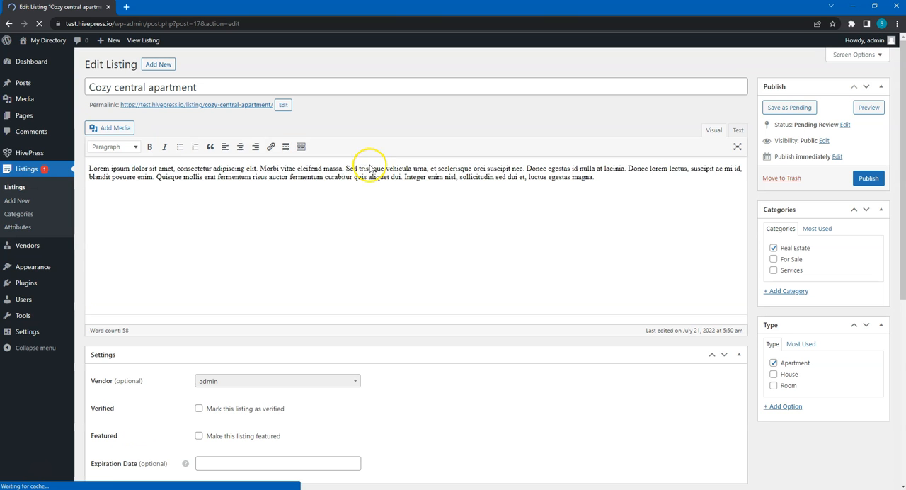
left_click(869, 178)
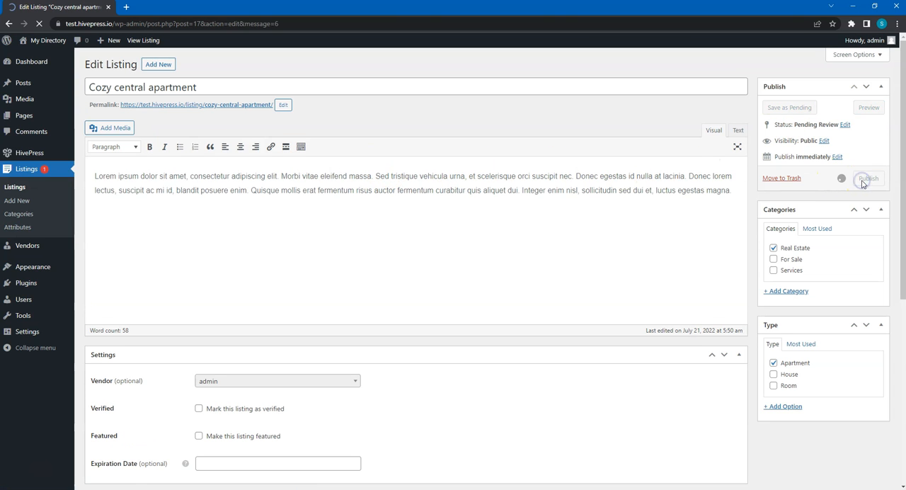
left_click(868, 178)
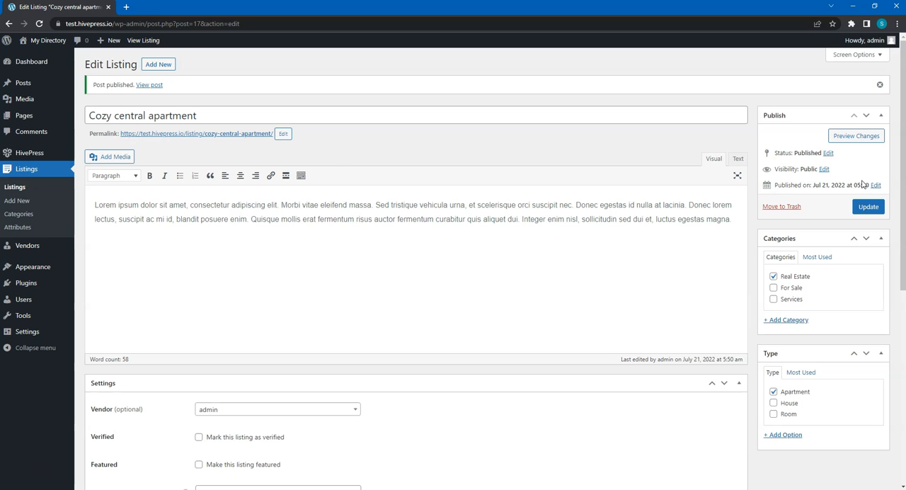
- View the live listing page and show the bathtub photo via the fourth gallery thumbnail
left_click(149, 84)
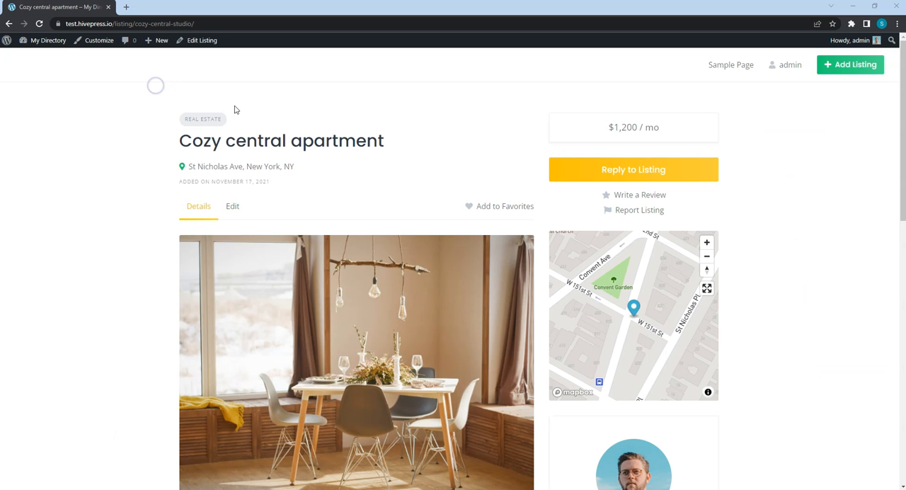
scroll("down", 3)
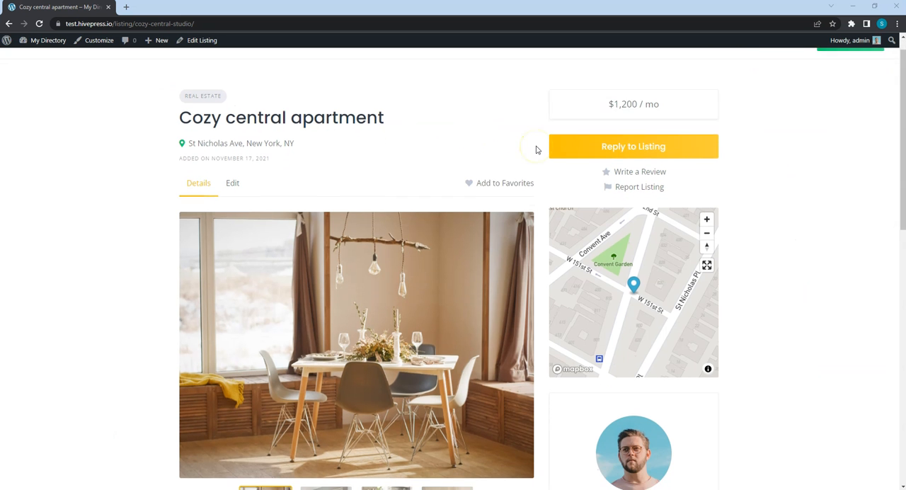
scroll("down", 3)
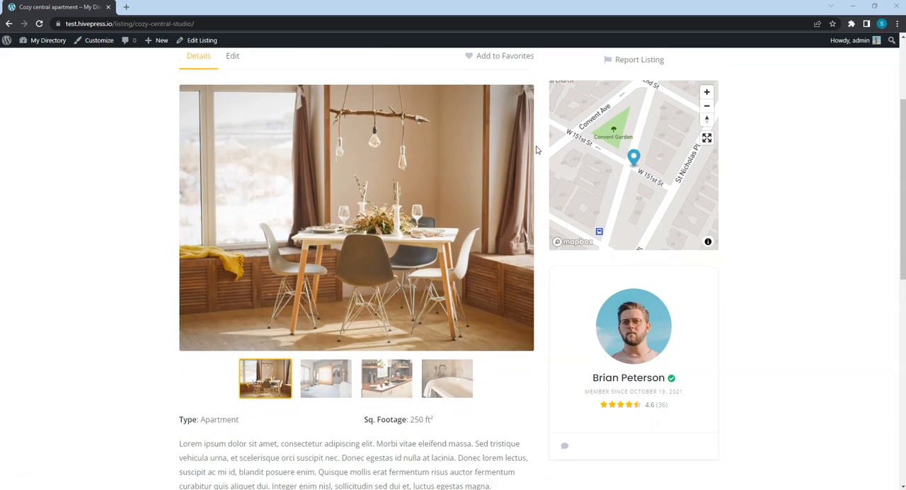
scroll("down", 3)
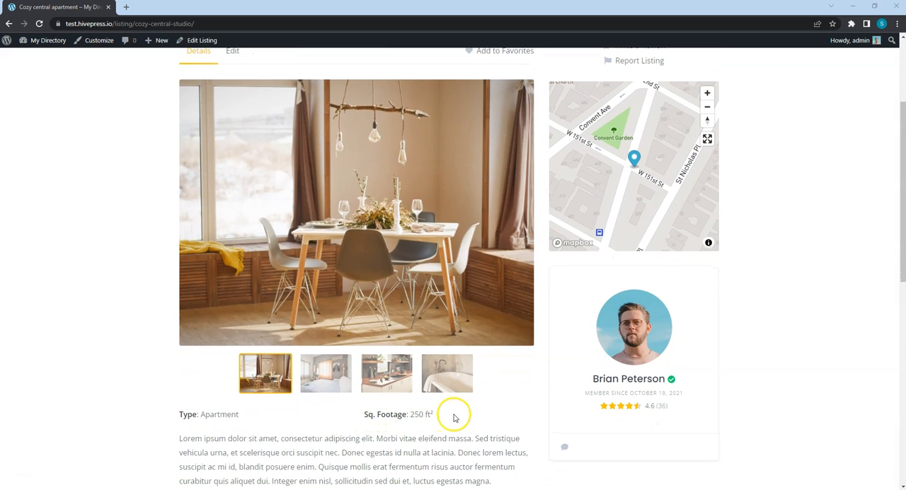
scroll("up", 3)
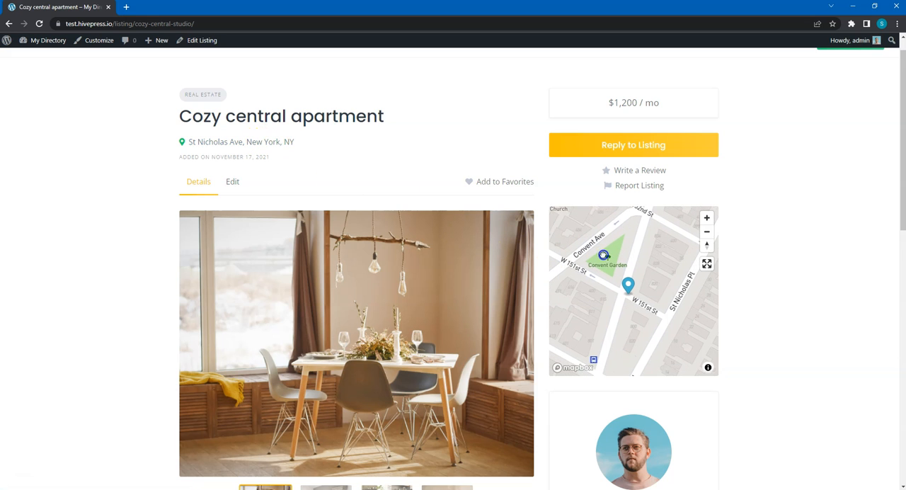
scroll("down", 3)
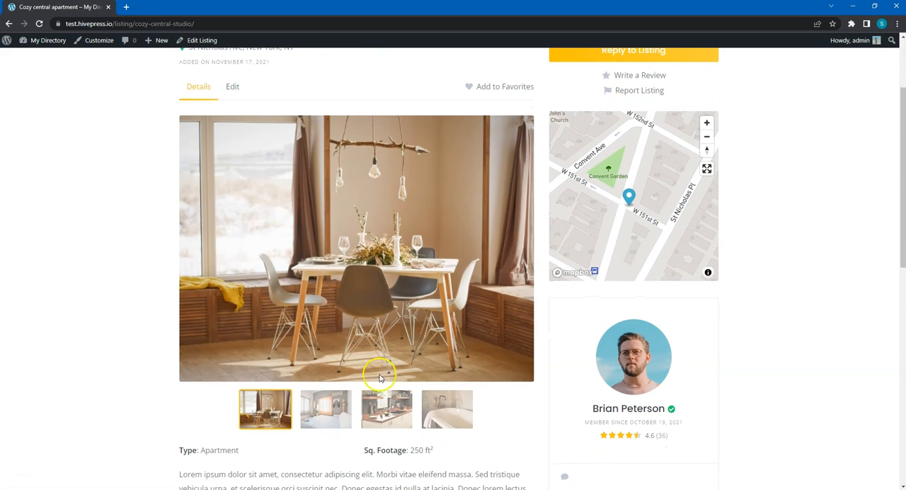
left_click(447, 408)
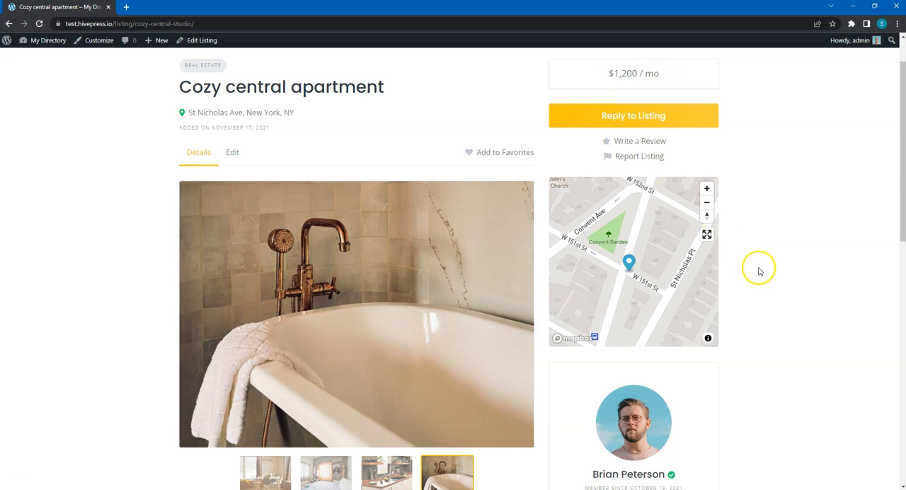
scroll("down", 3)
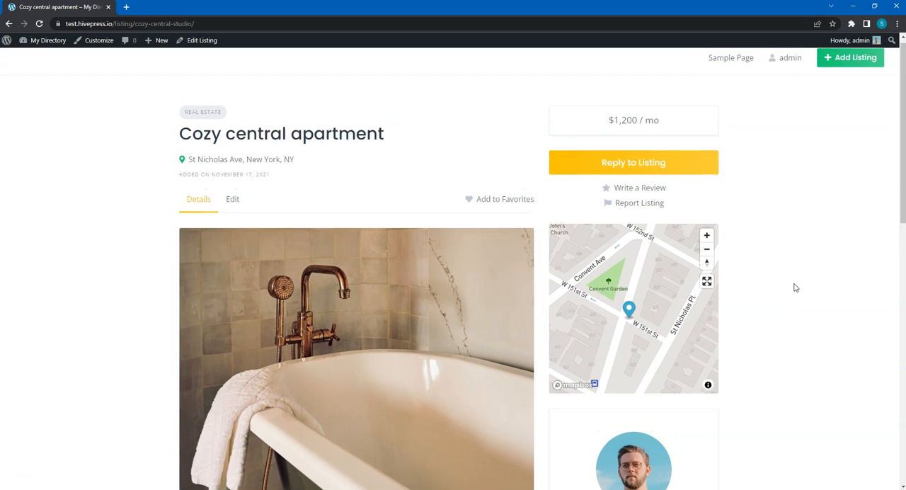
scroll("down", 3)
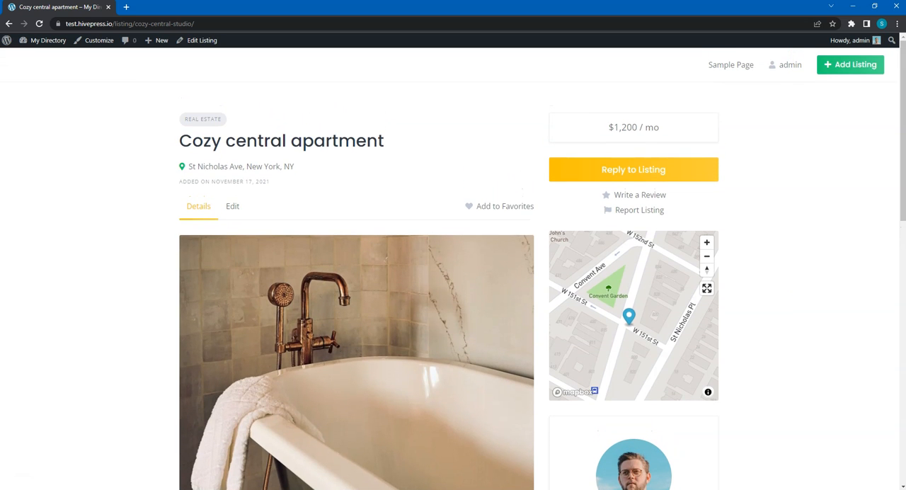